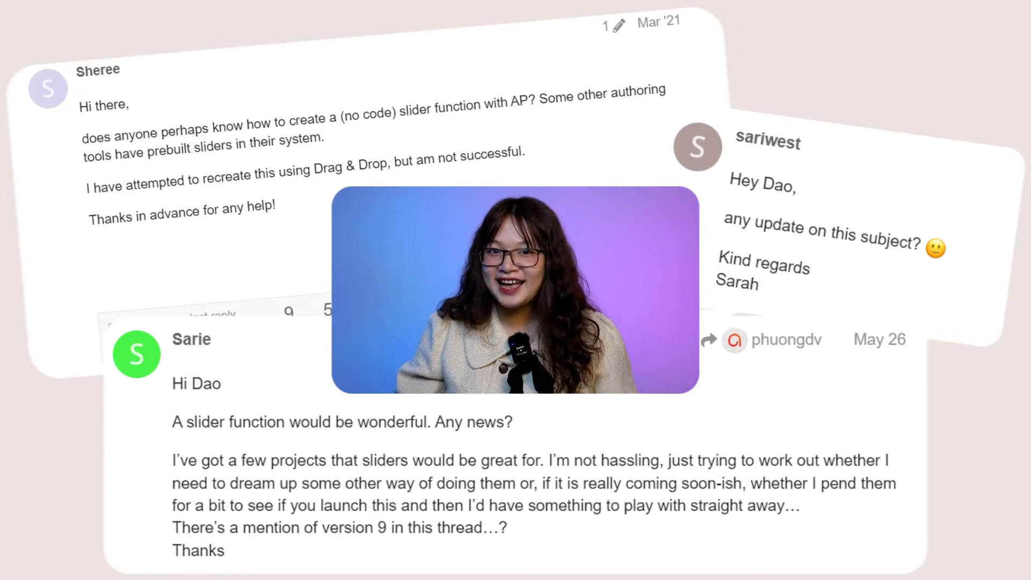
Step: Try the finished player's play button and volume slider, then show the Insert ribbon's objects
click(513, 511)
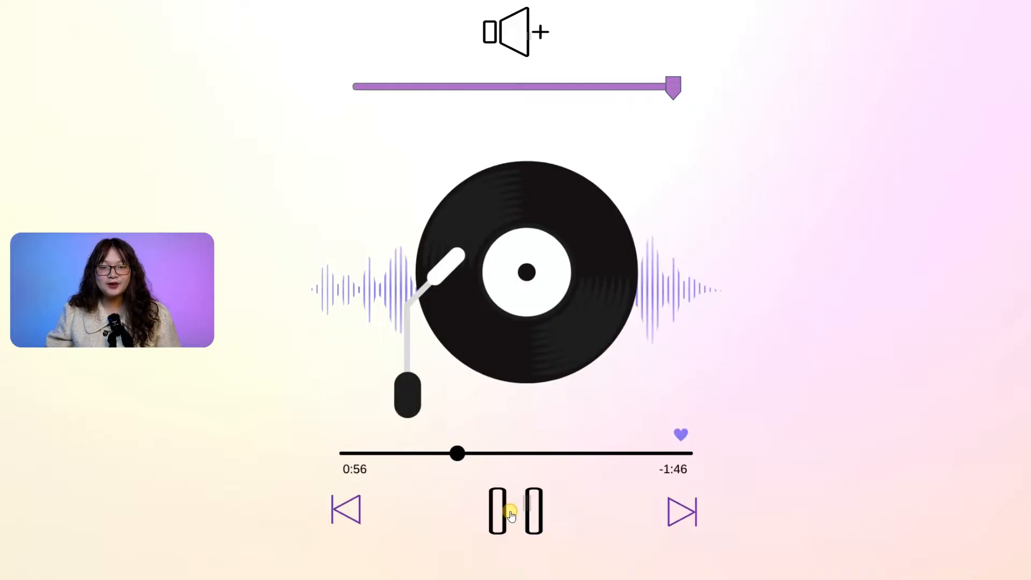
mouse_move(670, 88)
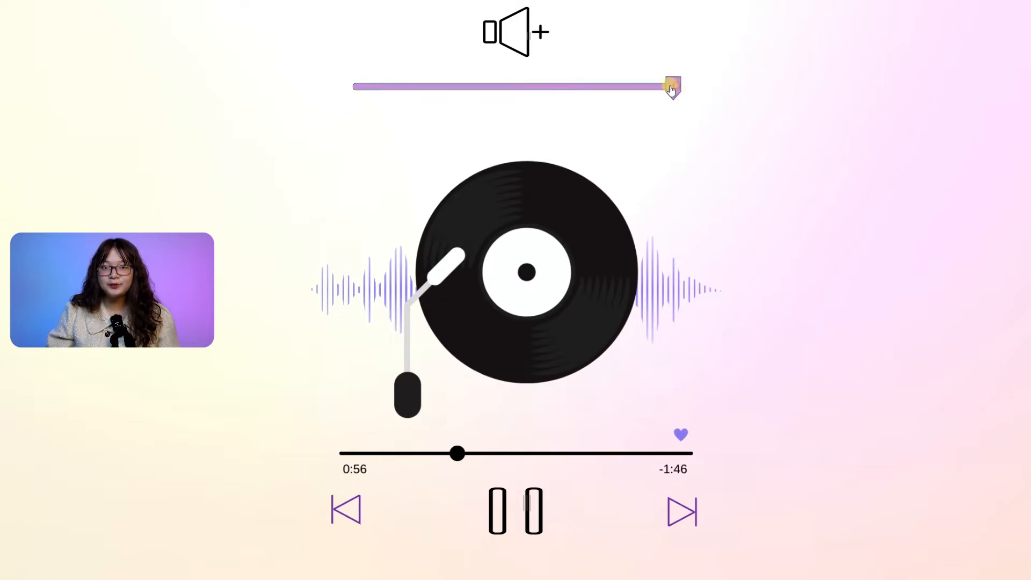
drag(670, 86, 548, 86)
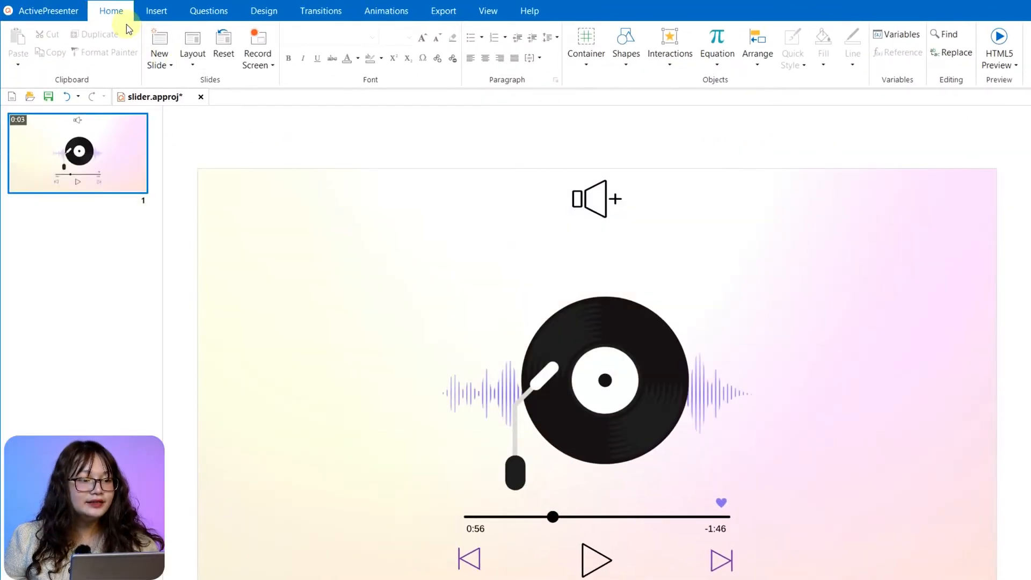
mouse_move(676, 54)
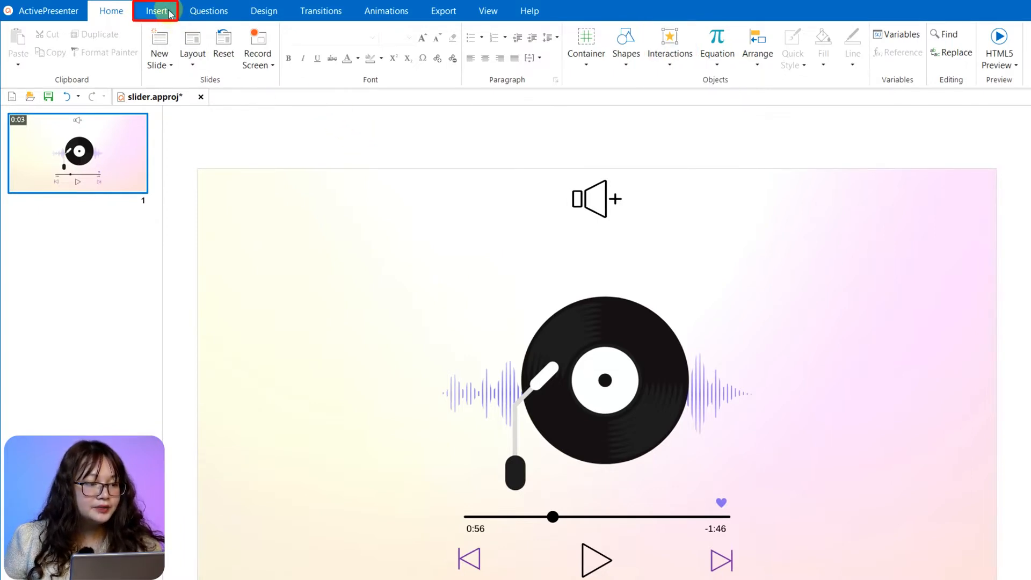
click(155, 11)
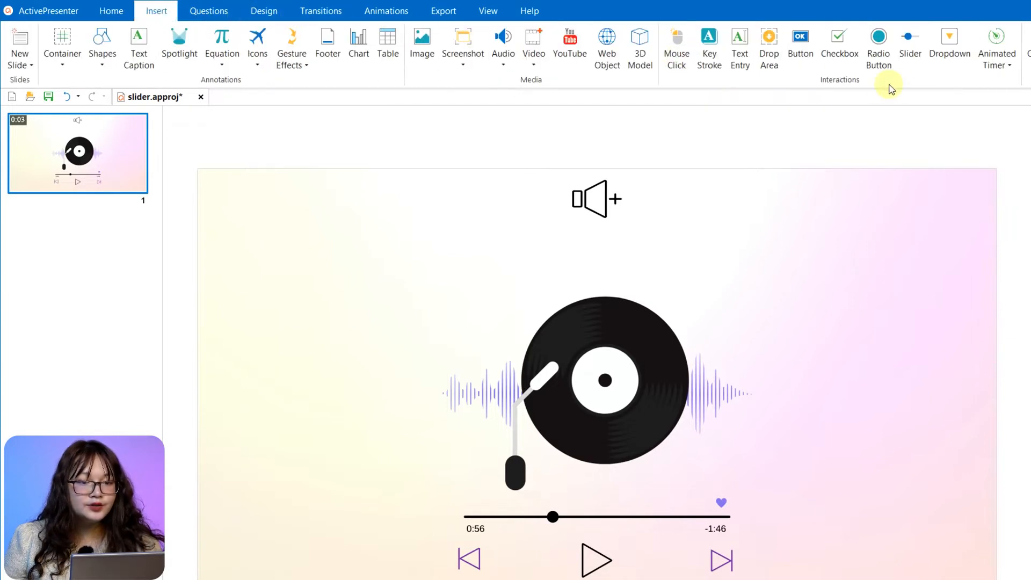
mouse_move(910, 42)
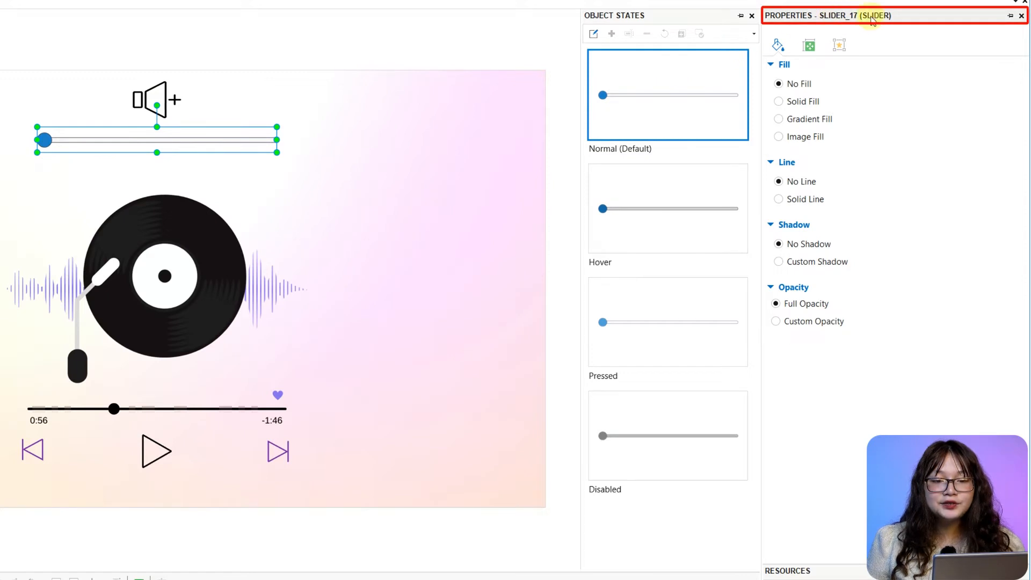
mouse_move(913, 19)
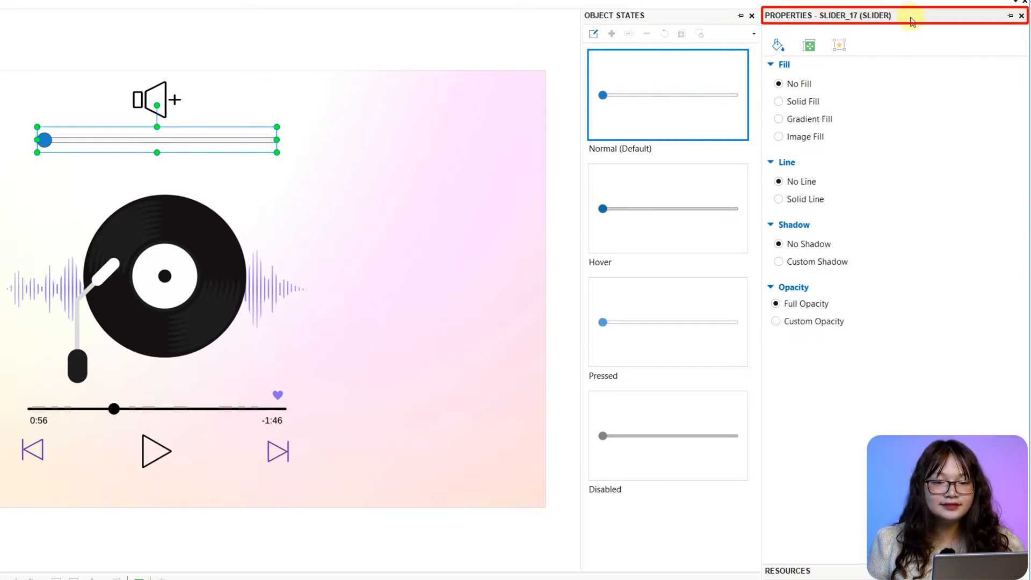
Step: Give the slider a maximum of 5 and a step of 1, keeping minimum 0
click(807, 45)
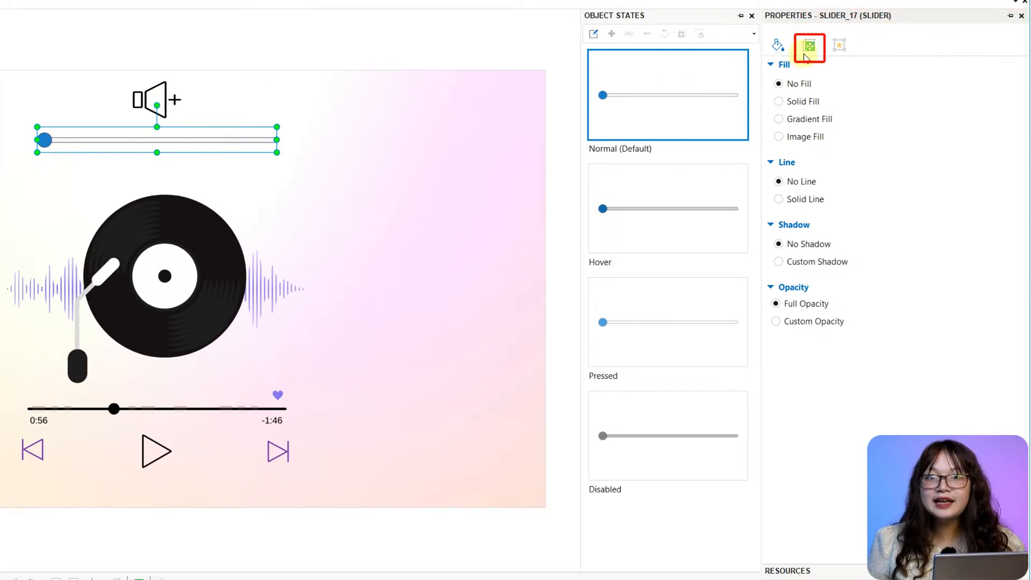
click(835, 45)
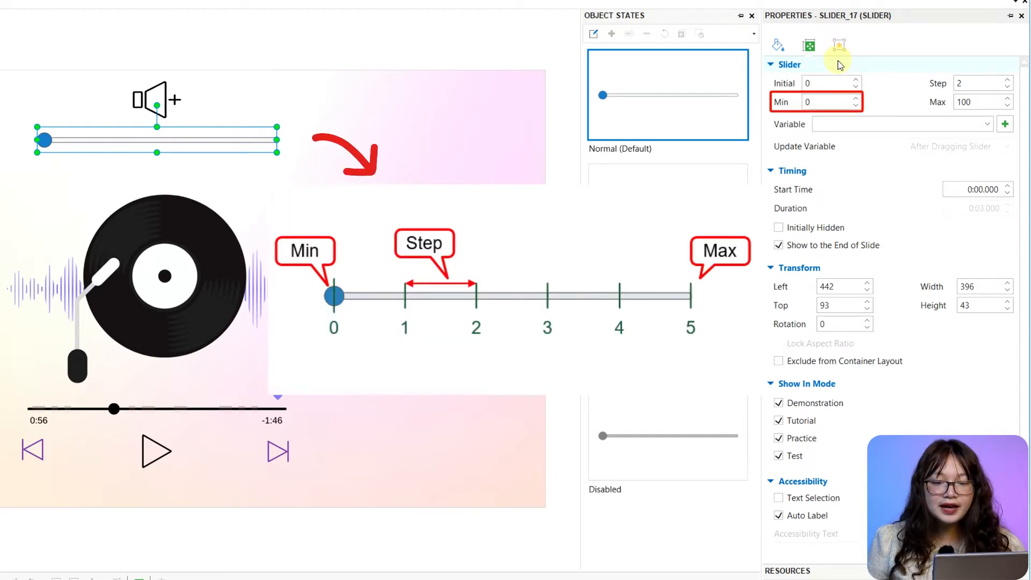
click(828, 101)
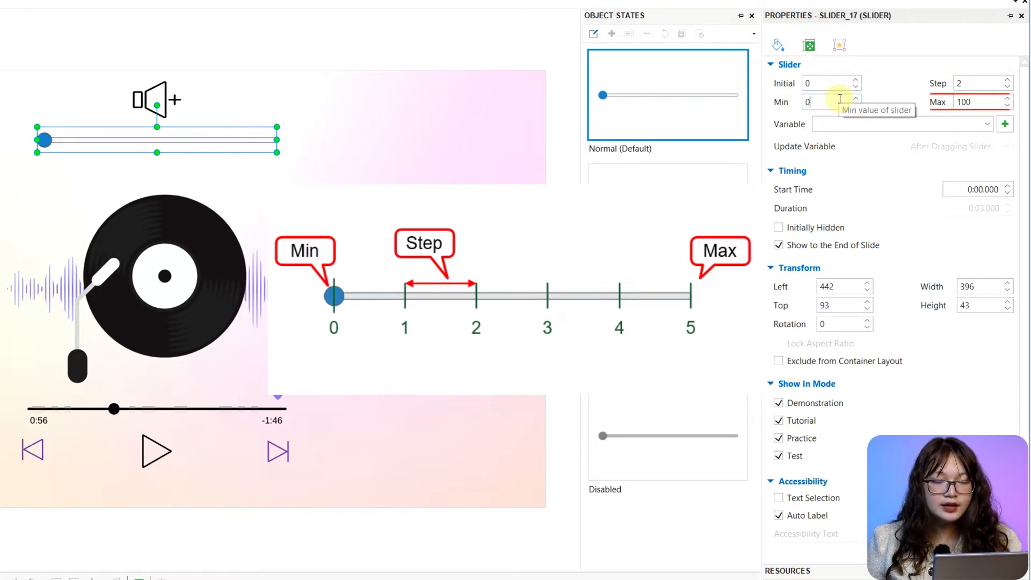
click(980, 102)
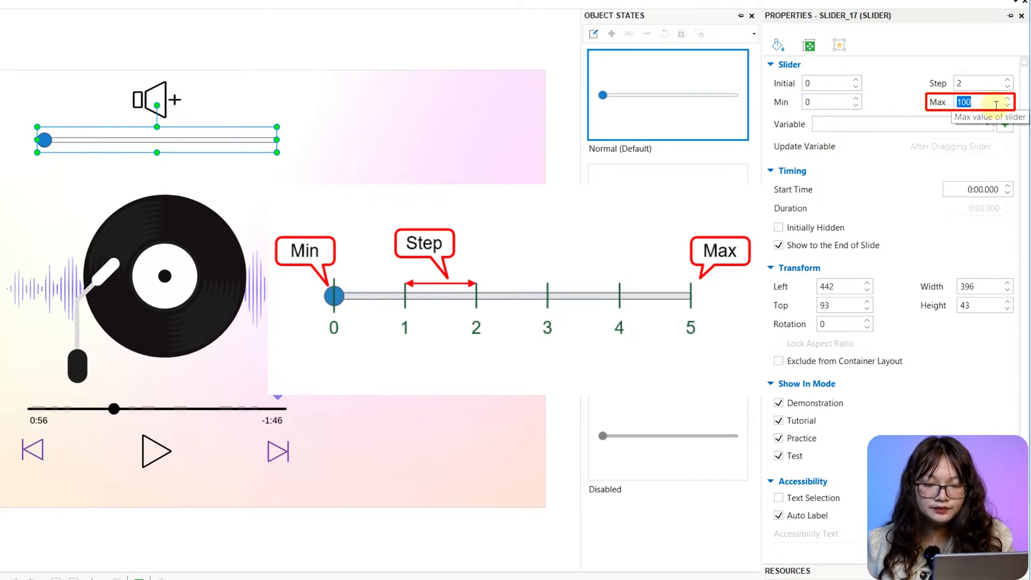
text(5)
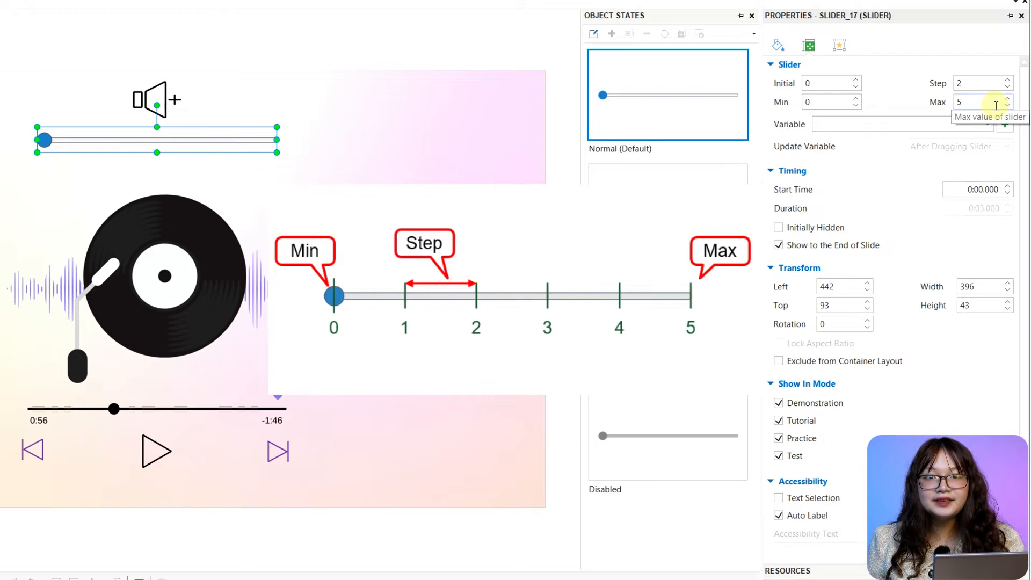
click(981, 84)
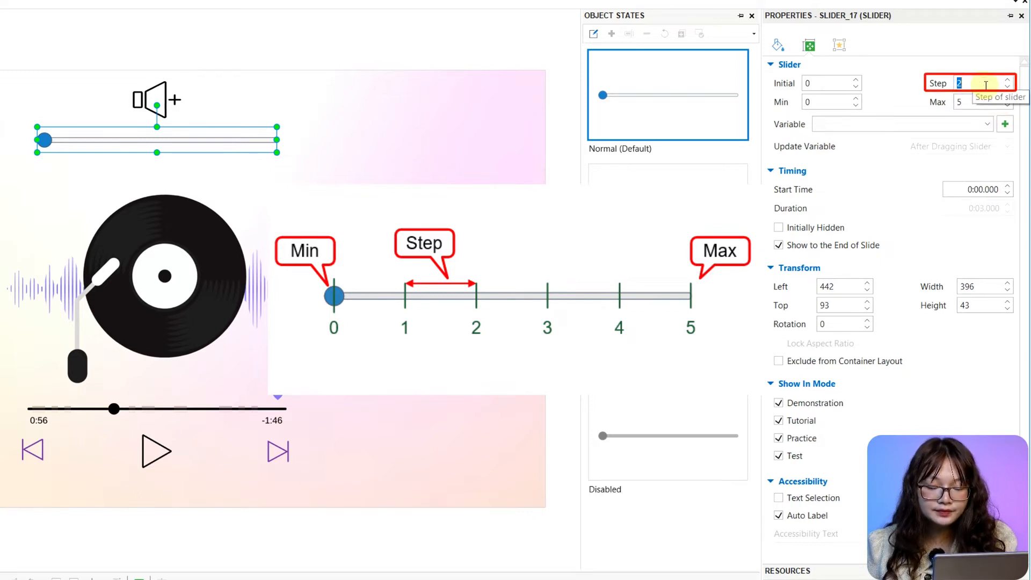
text(1)
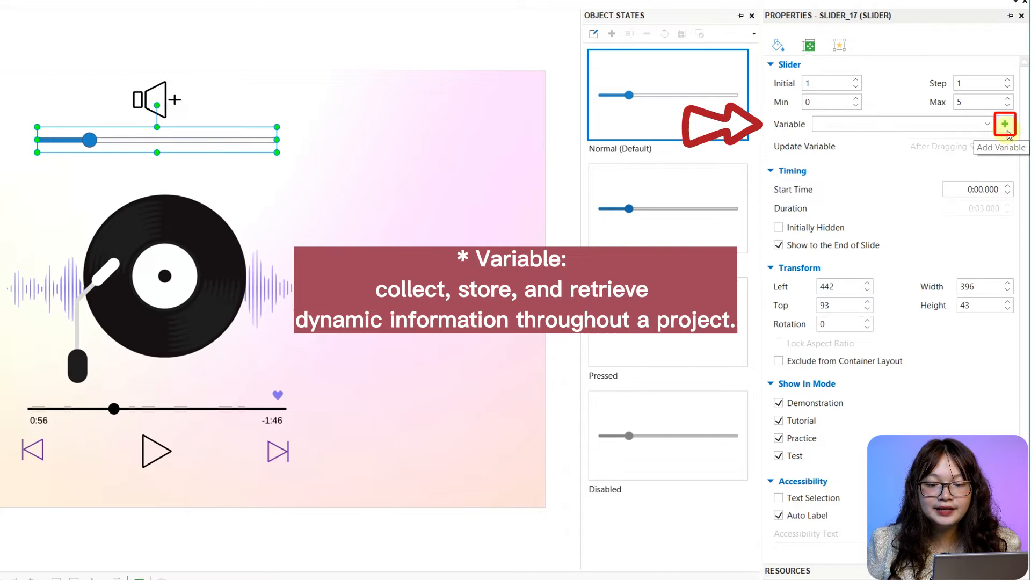
Step: Dismiss the New Variable dialog and bind the slider to the built-in apVolume variable
click(1005, 125)
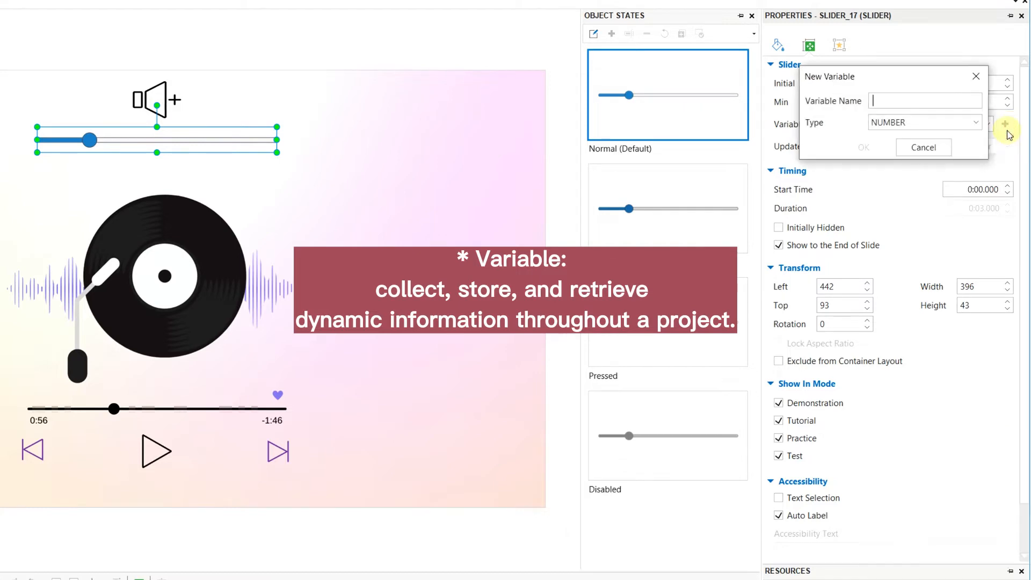
click(923, 147)
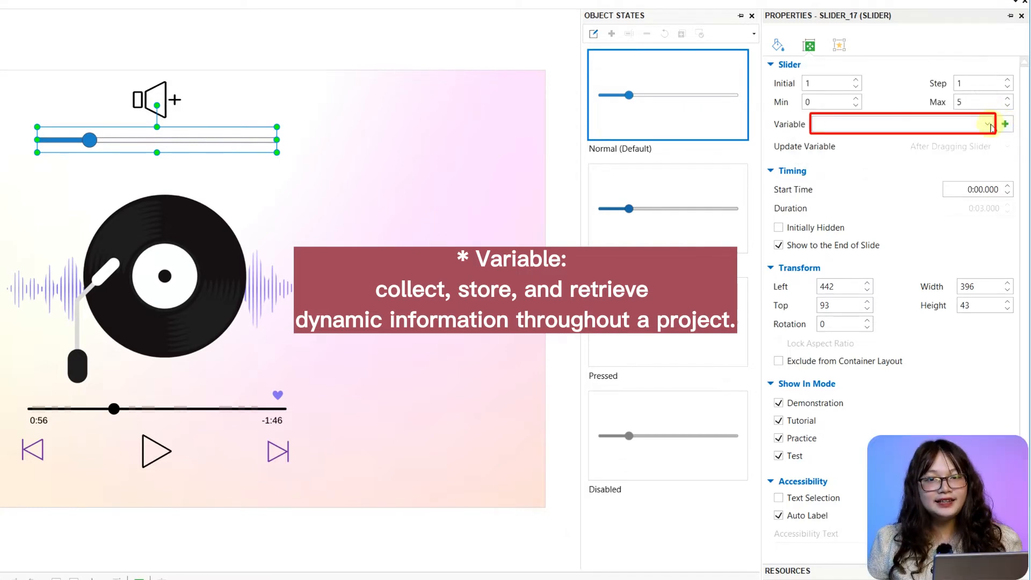
click(990, 125)
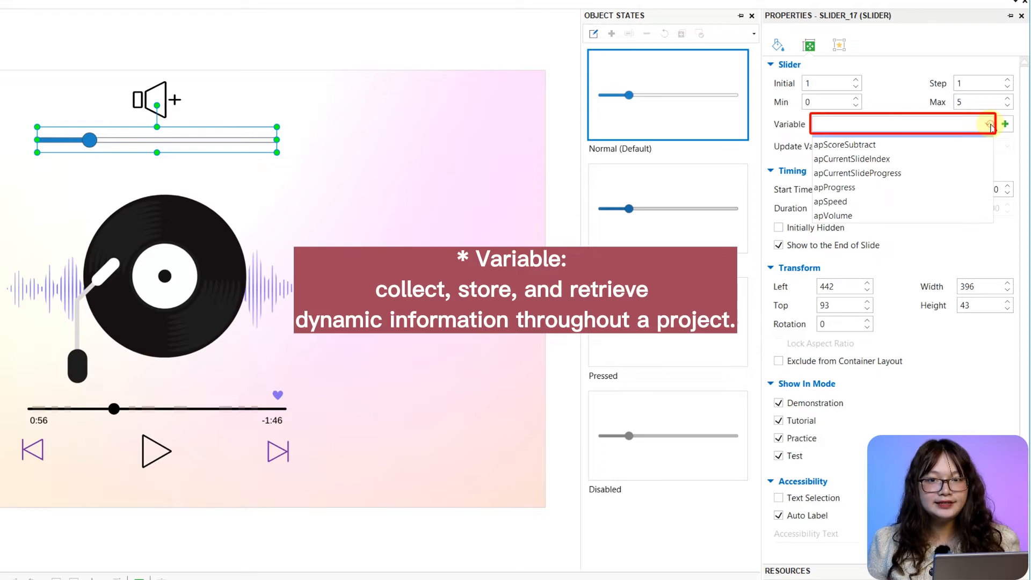
click(832, 215)
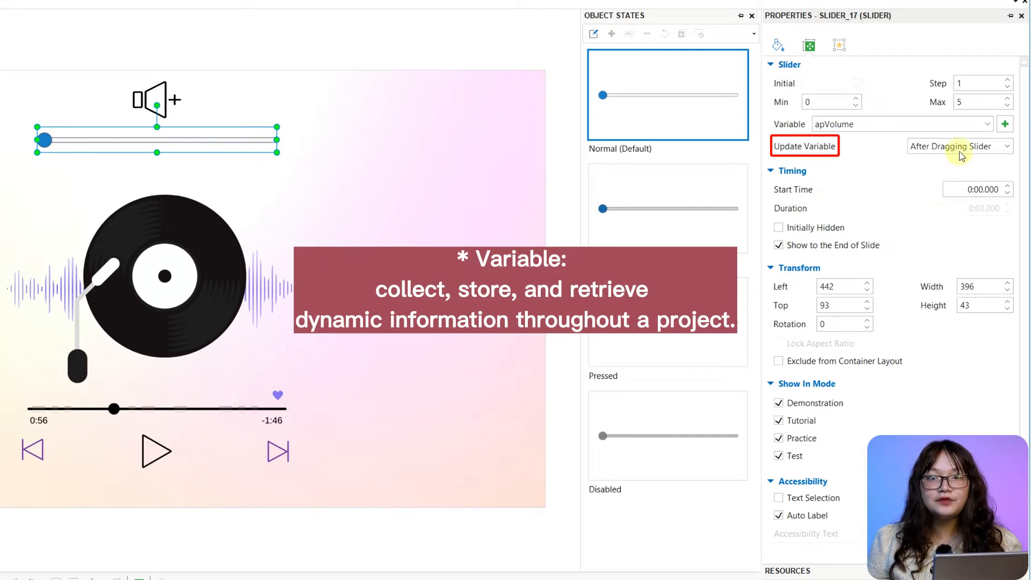
Step: Set the variable to update while dragging, then switch it to update after dragging ends
click(960, 146)
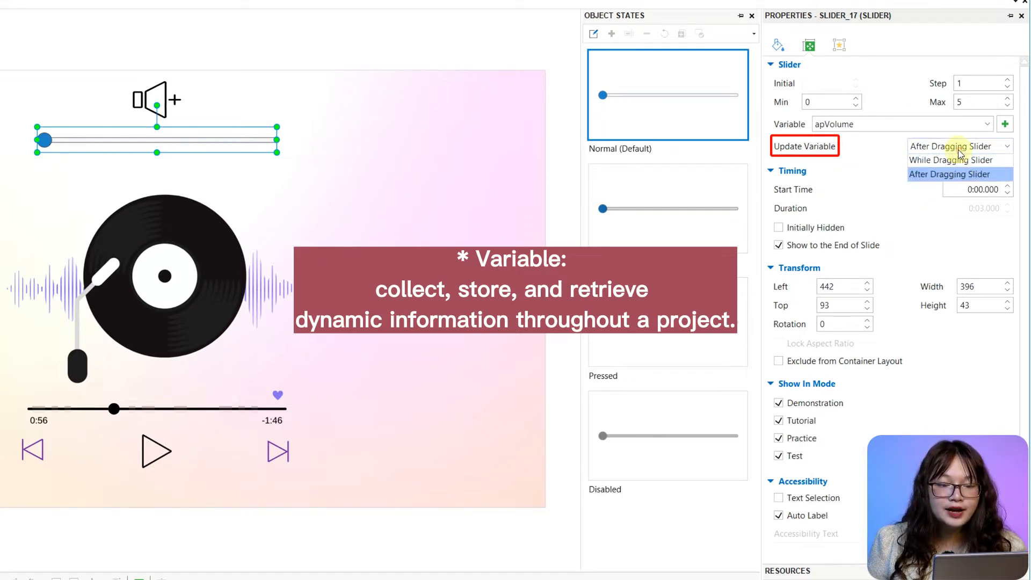
click(951, 160)
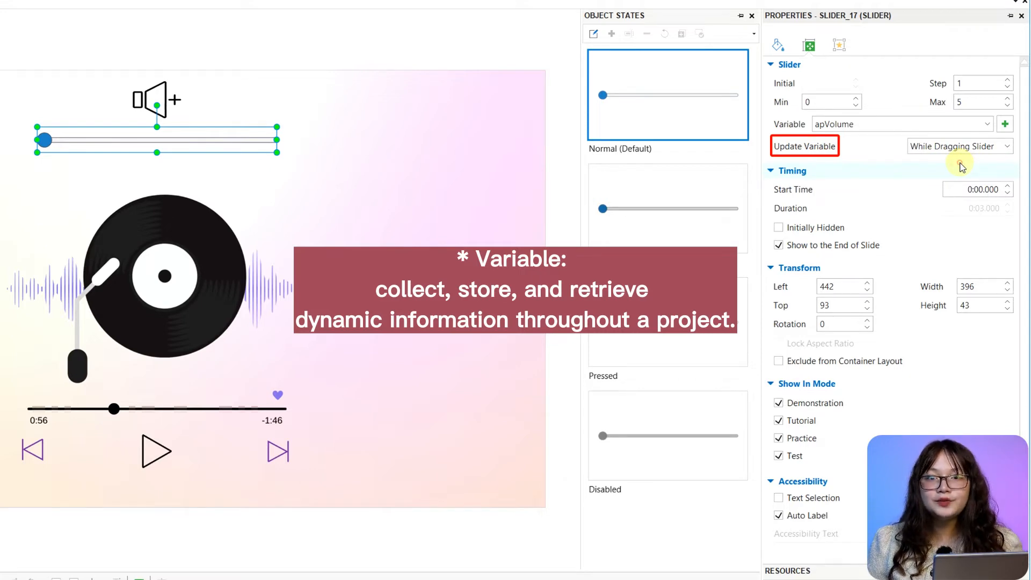
mouse_move(960, 155)
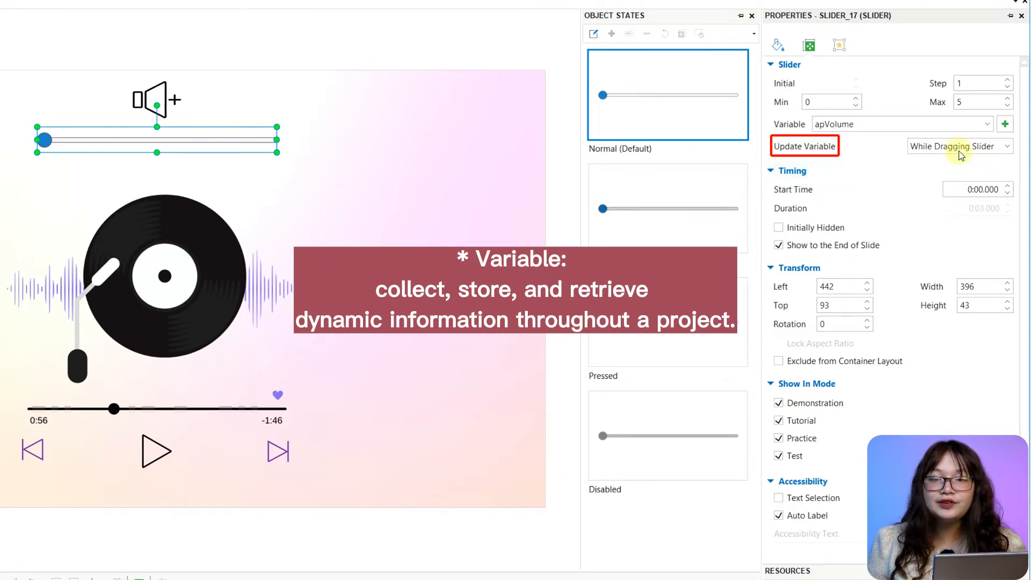
click(960, 146)
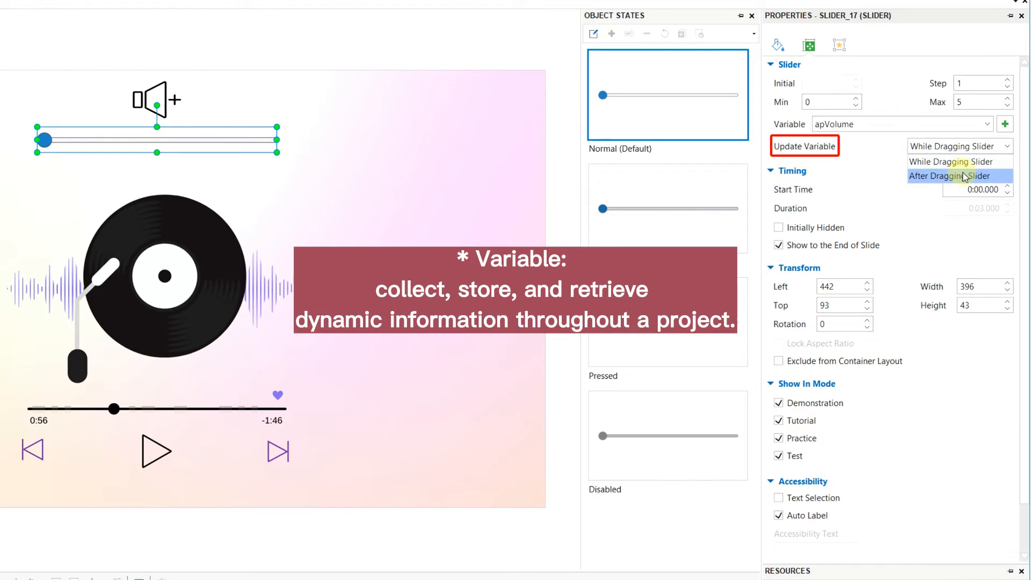
click(958, 176)
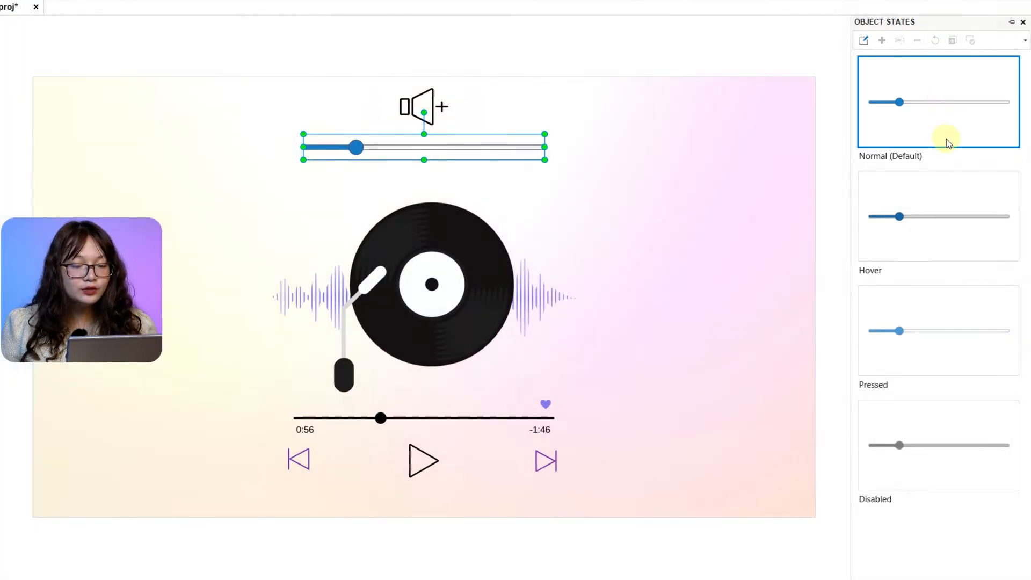
Step: Review the slider's Normal, Hover and Disabled state thumbnails and return to Normal
click(953, 229)
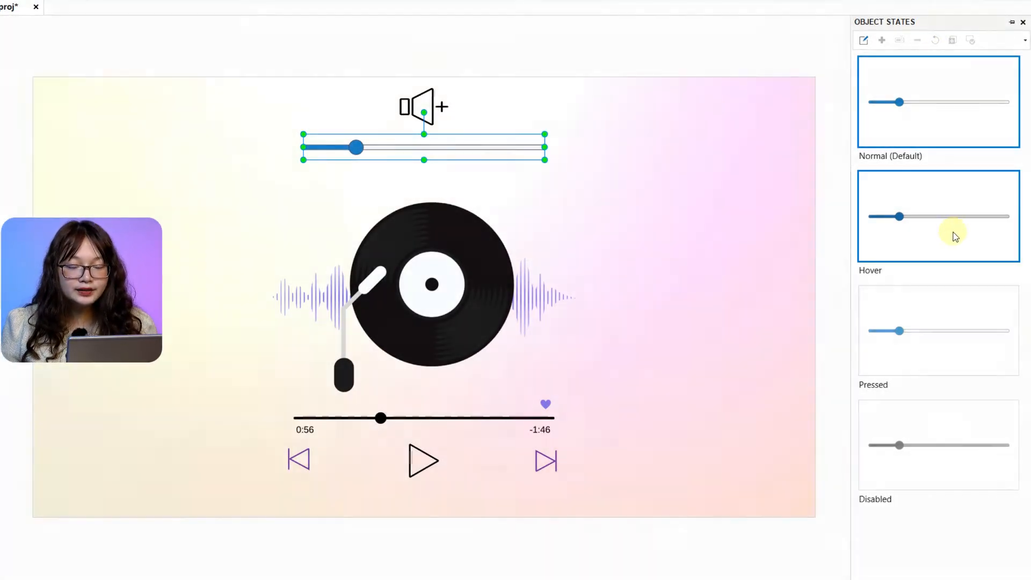
click(954, 339)
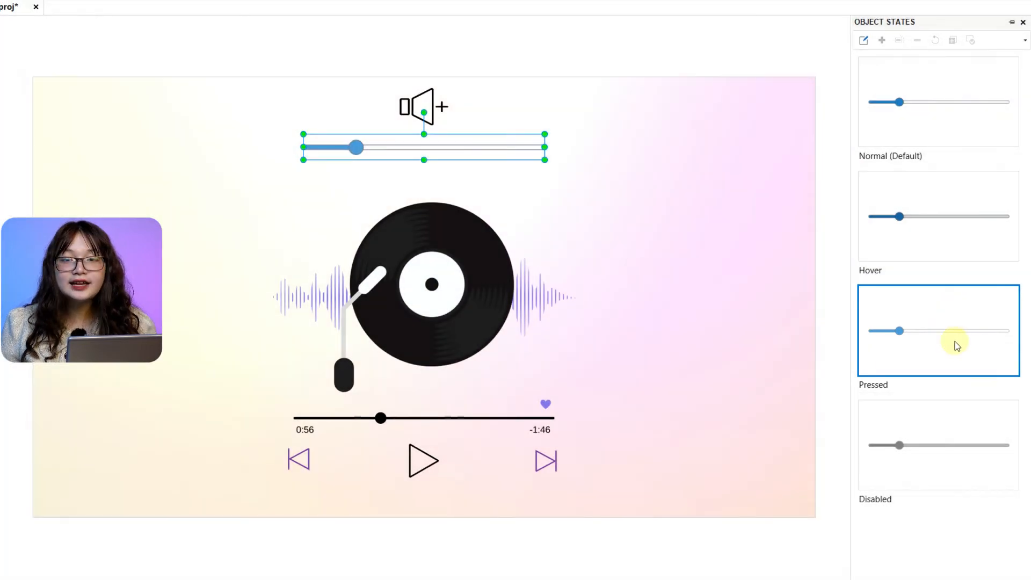
click(938, 451)
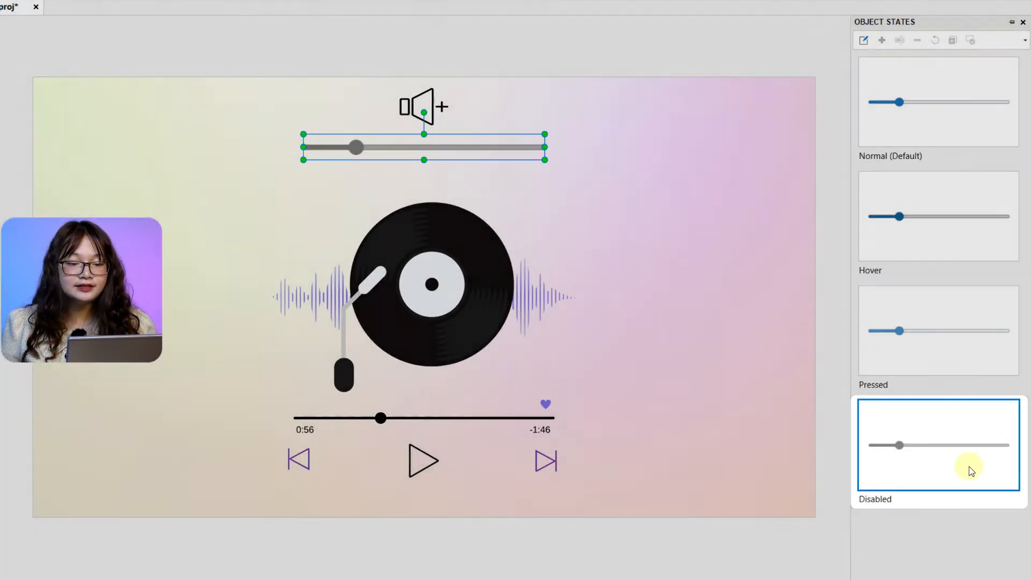
click(866, 40)
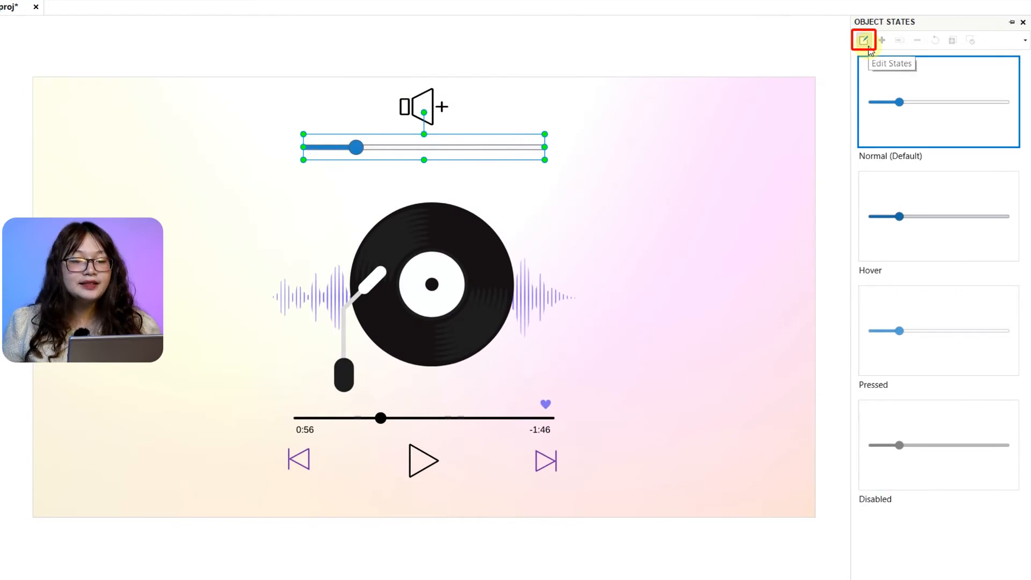
Step: Enter Edit States, bring up the Add New State dialog and close it without adding one
click(865, 39)
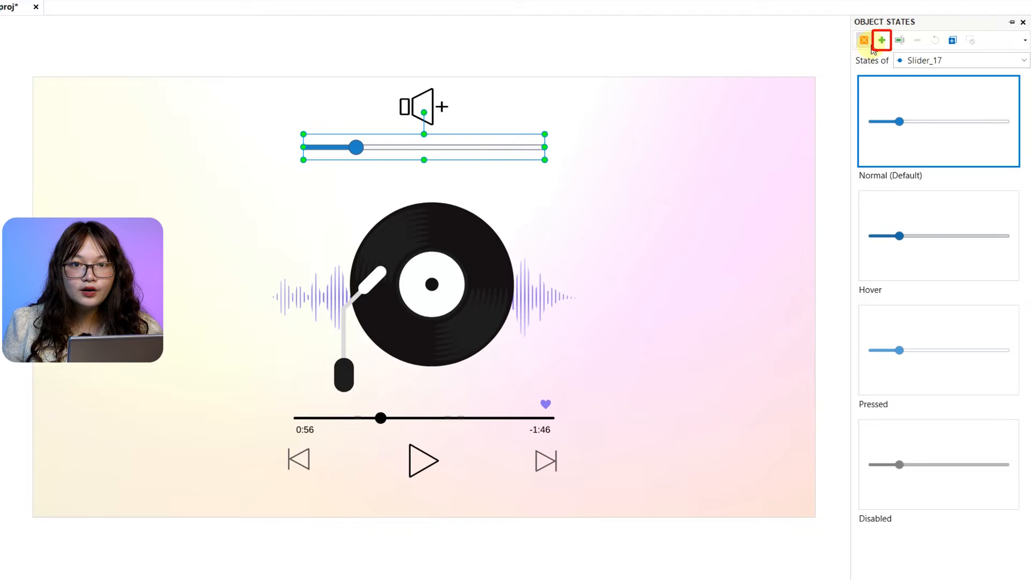
mouse_move(881, 40)
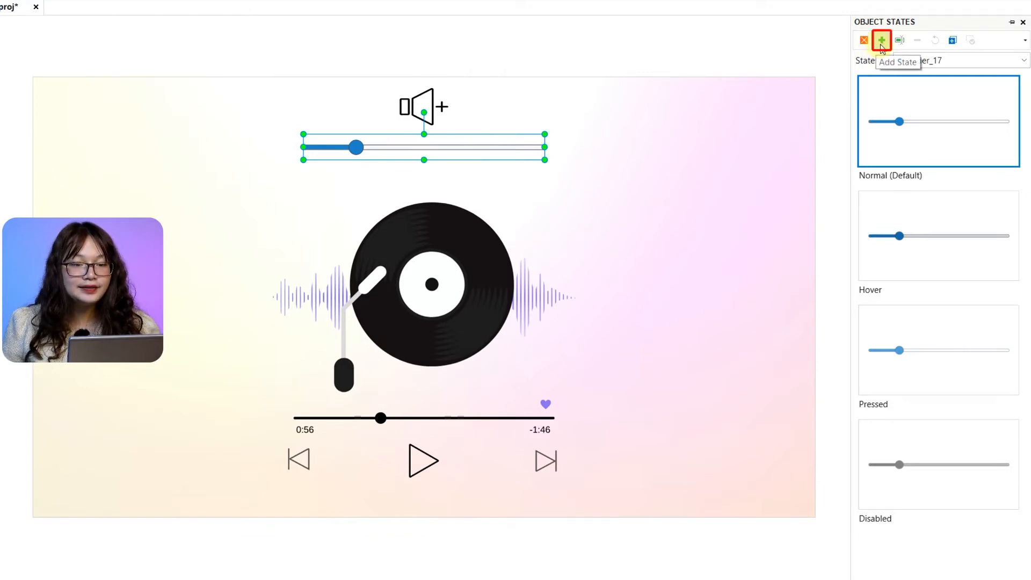
click(880, 39)
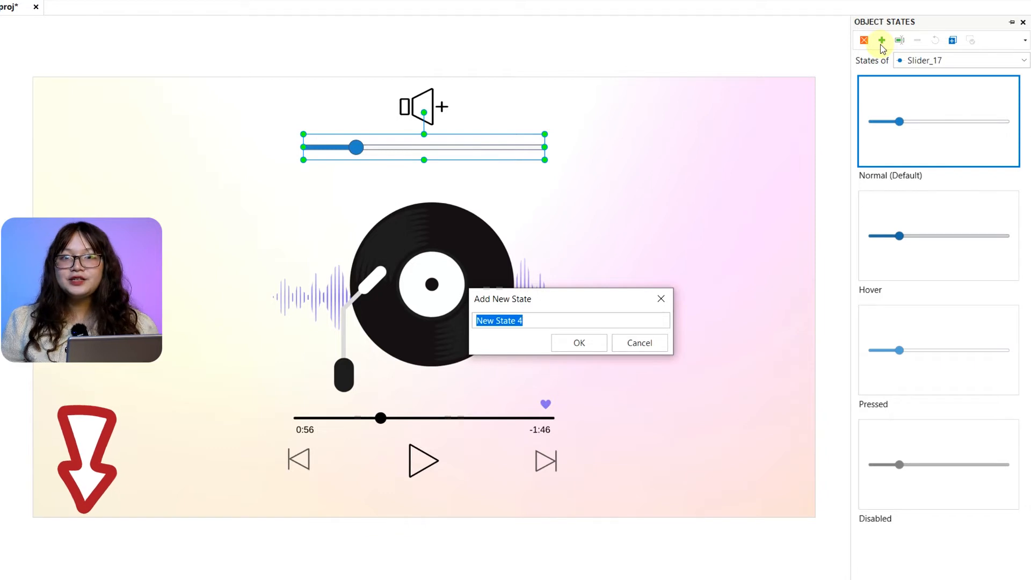
click(639, 343)
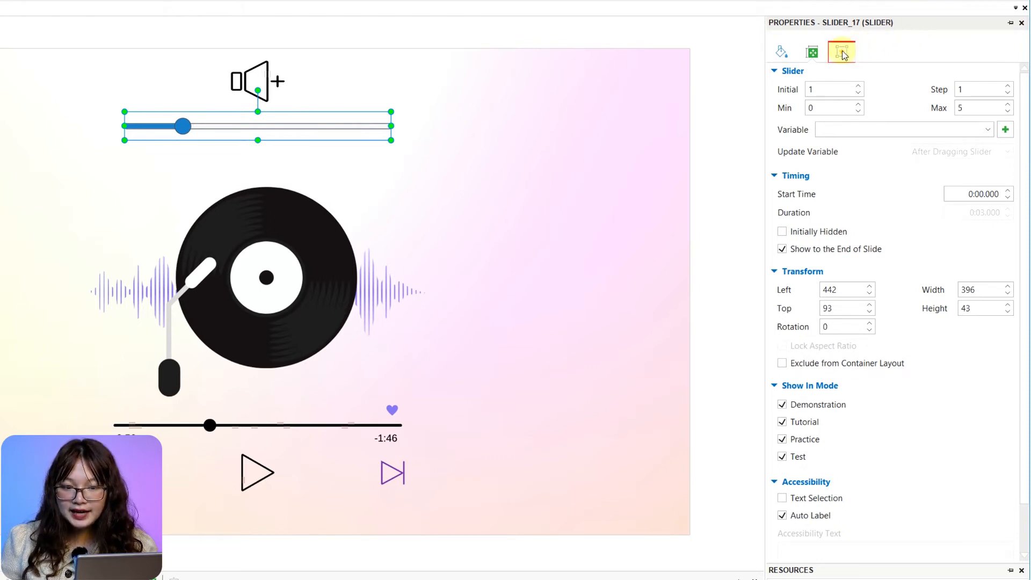
Step: Add an On Changing event to the slider with a Highlight Object action and choose its target
click(841, 50)
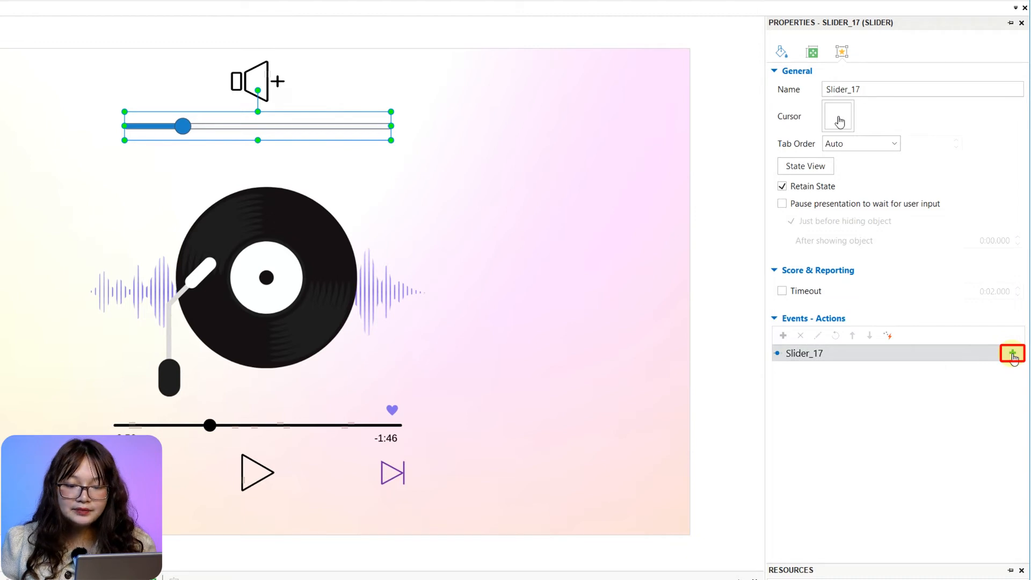
mouse_move(1013, 352)
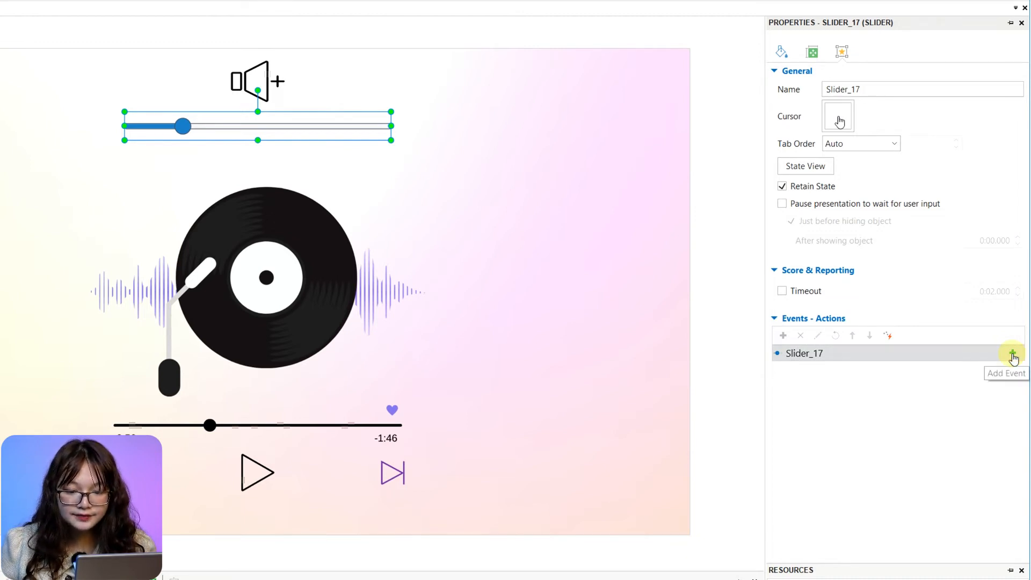
click(1012, 352)
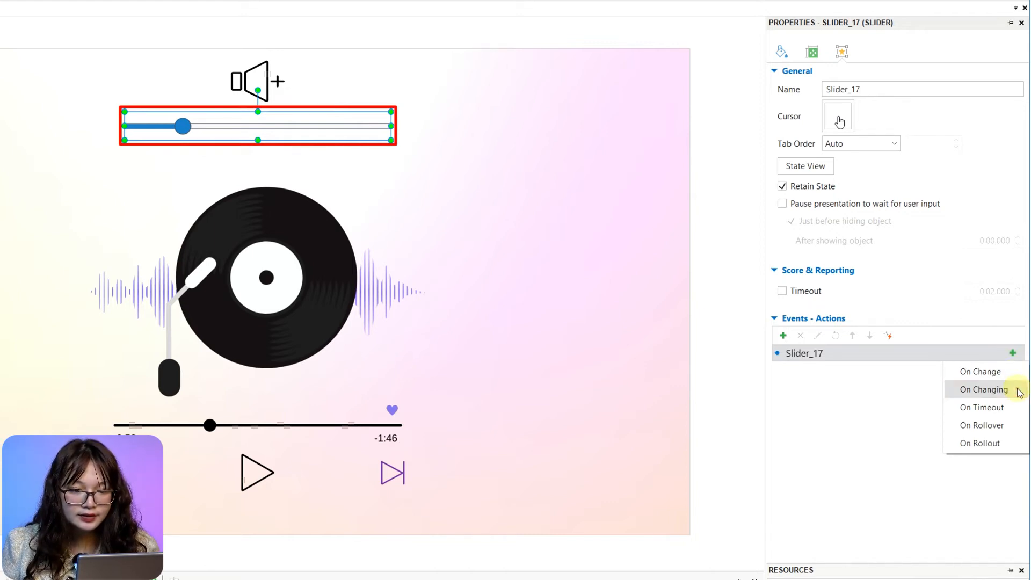
click(981, 390)
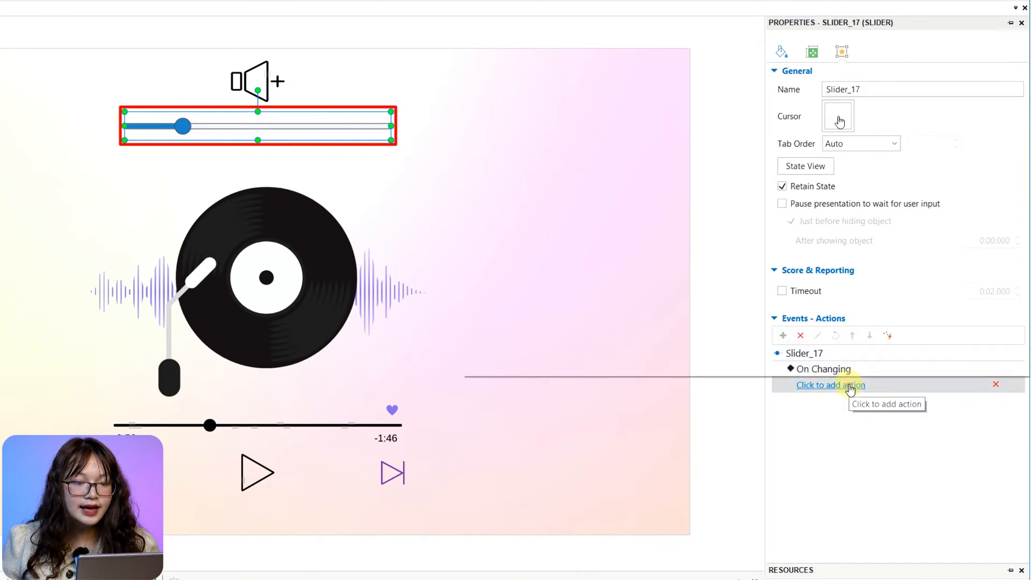
click(830, 385)
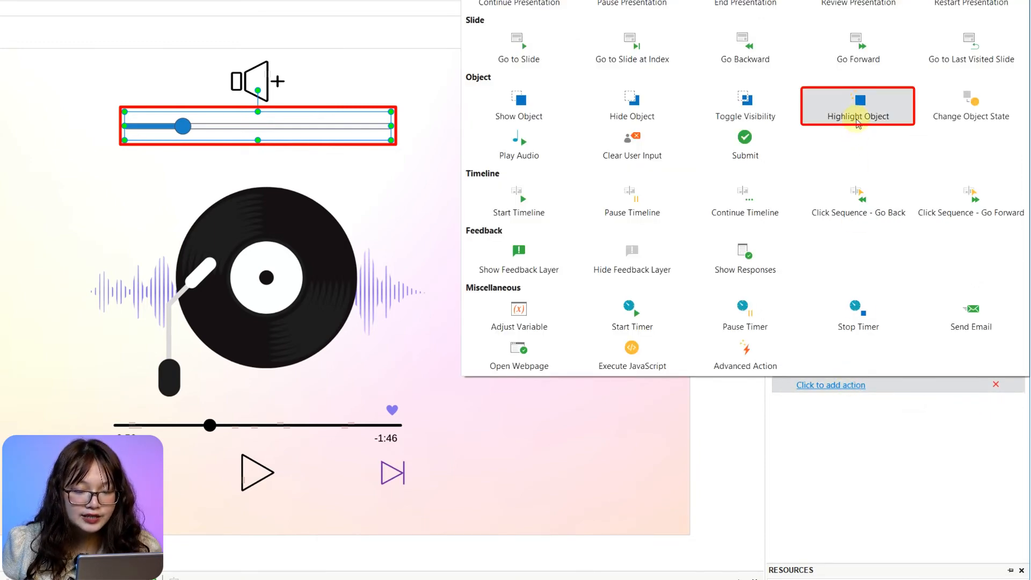
click(857, 105)
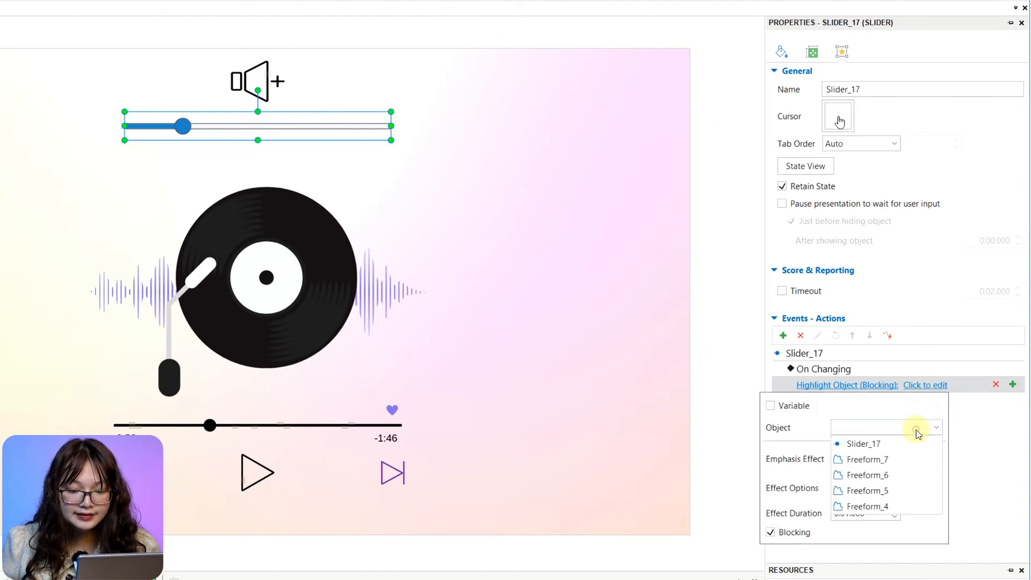
click(868, 460)
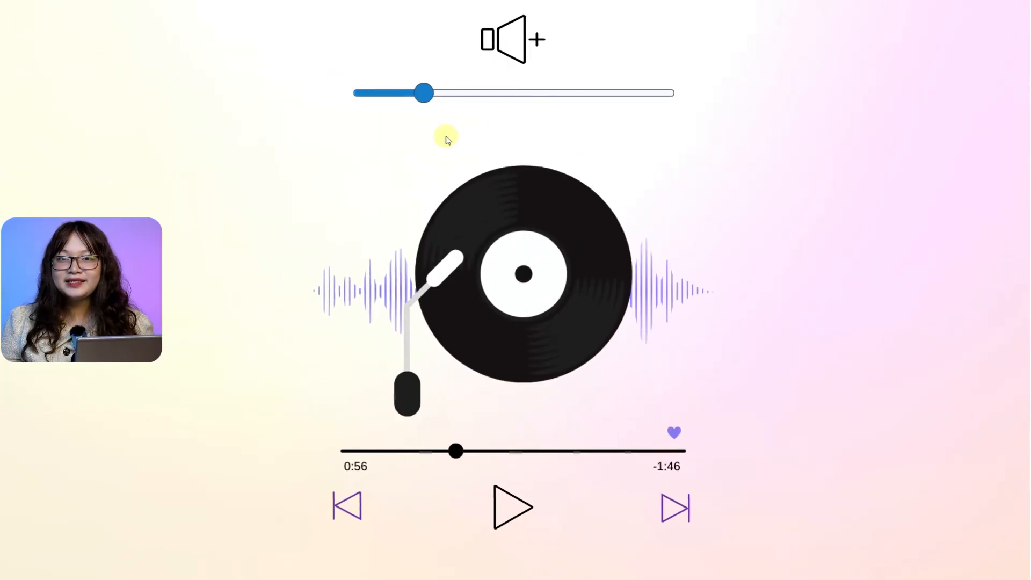
Step: In preview, drag the volume thumb stepwise to its maximum and back slightly, watching the highlight
drag(423, 92, 484, 92)
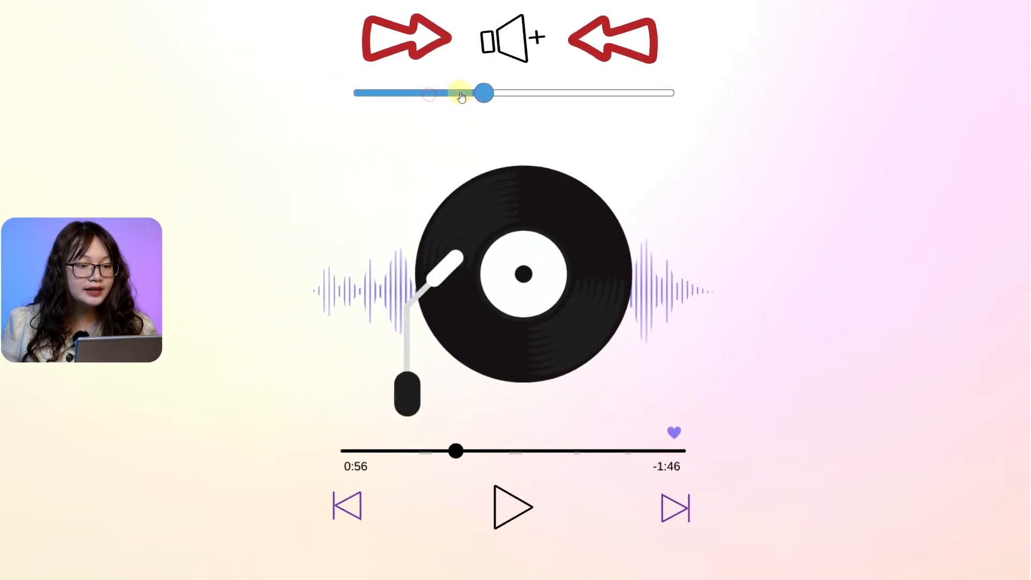
drag(484, 93, 541, 93)
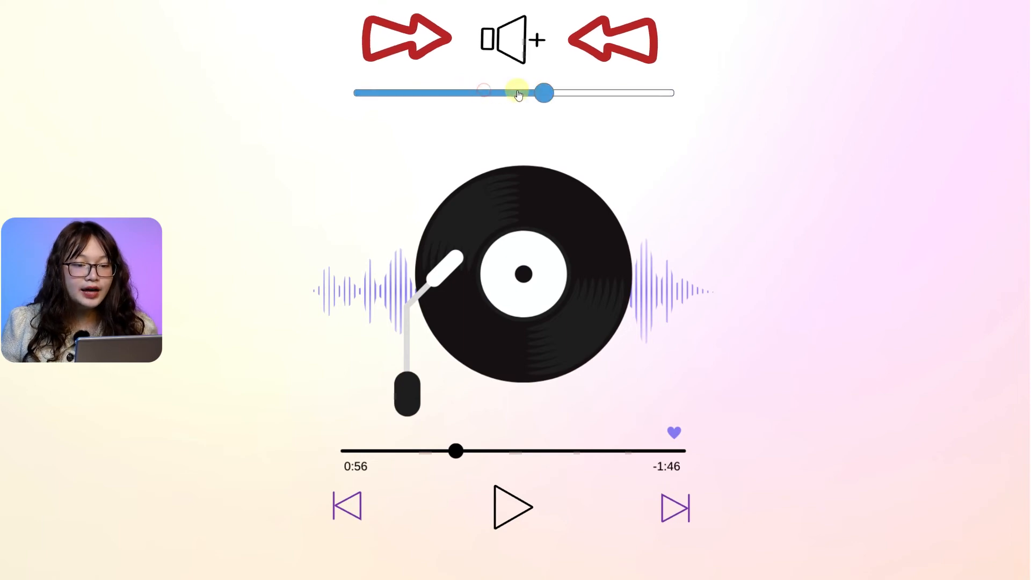
drag(541, 92, 604, 93)
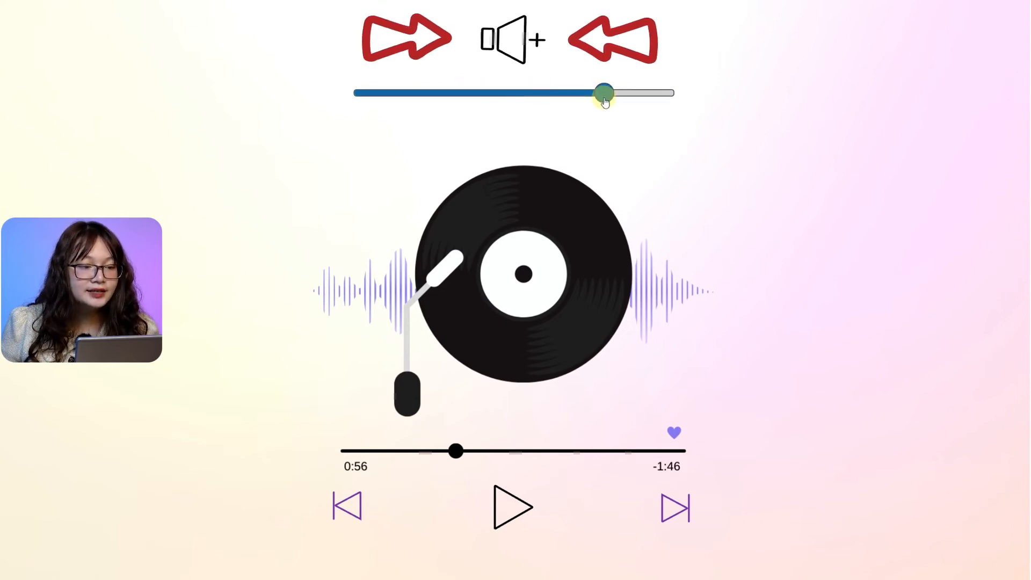
drag(604, 93, 664, 93)
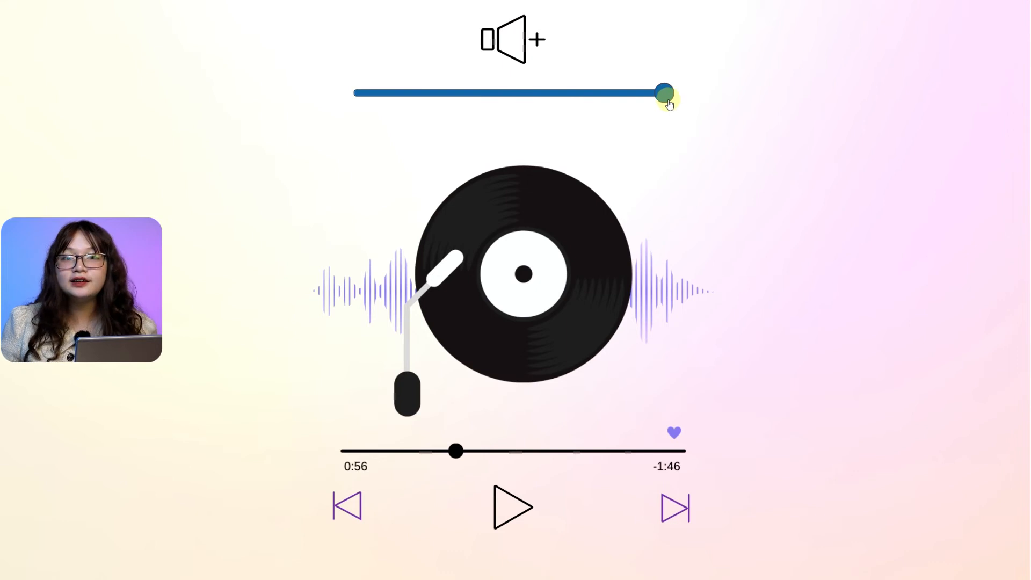
drag(663, 92, 599, 93)
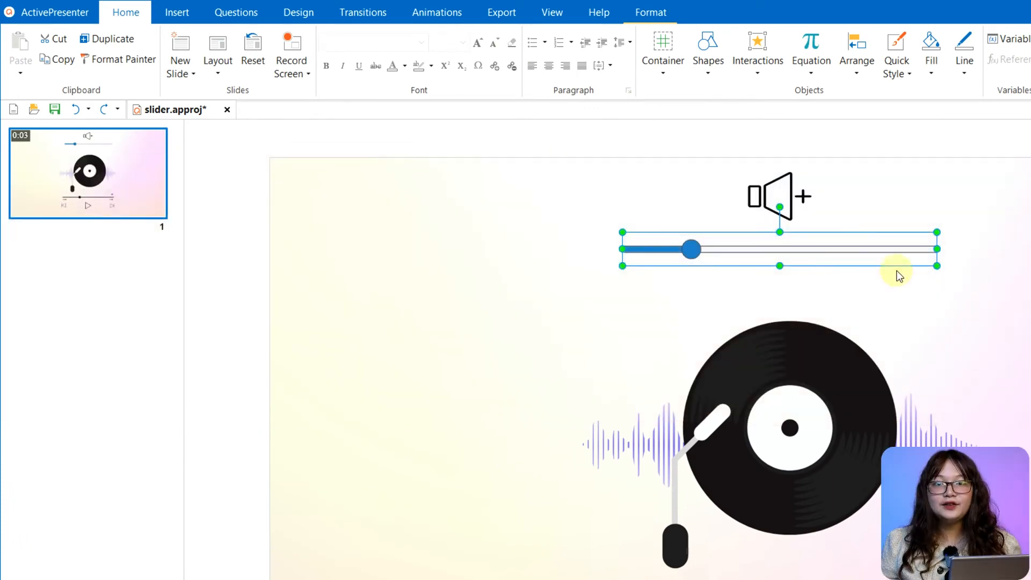
Step: Apply the purple Modern - Accent 6 slider style with a pointed thumb
click(651, 13)
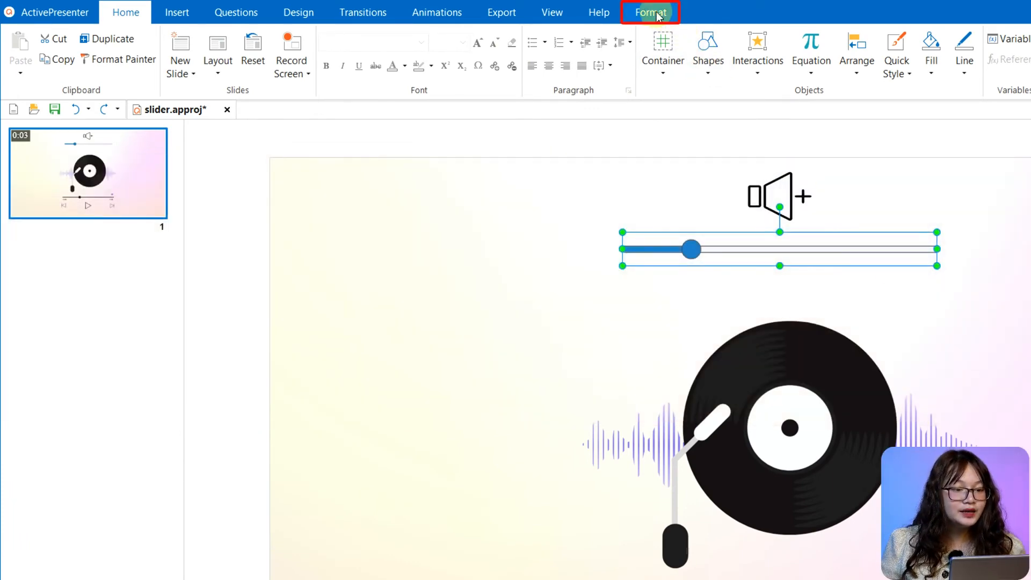
click(649, 12)
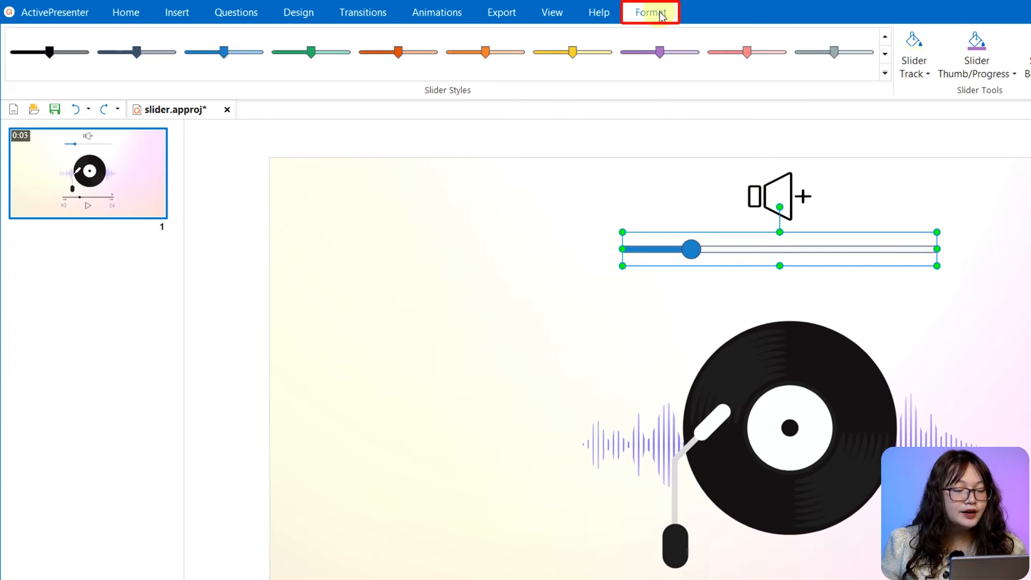
click(885, 73)
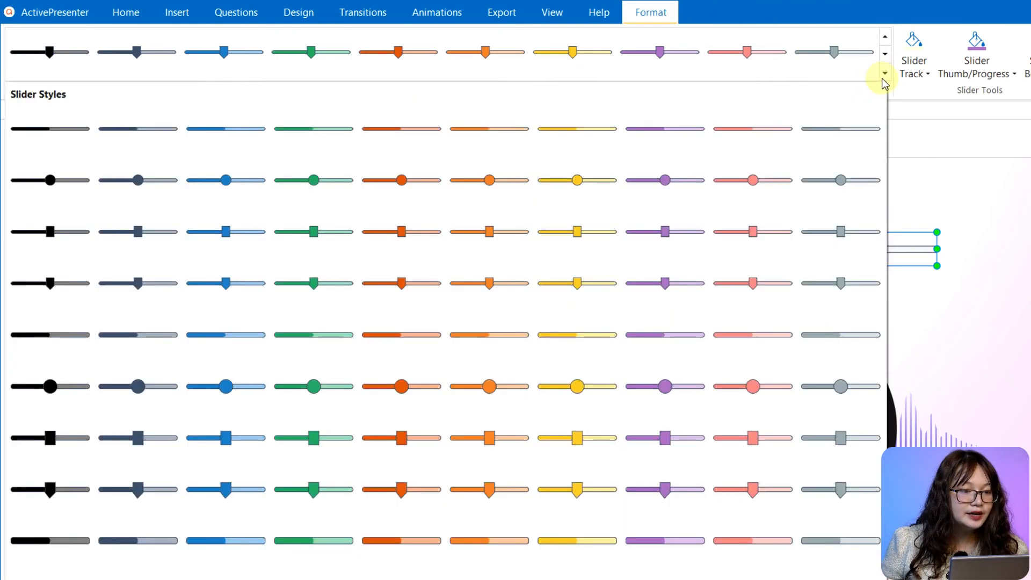
mouse_move(666, 286)
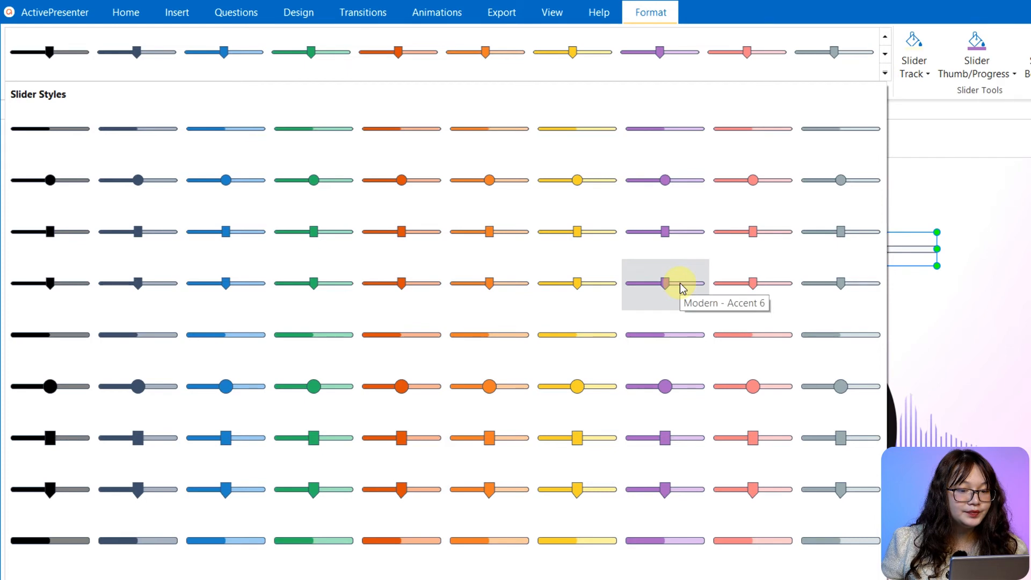
click(662, 283)
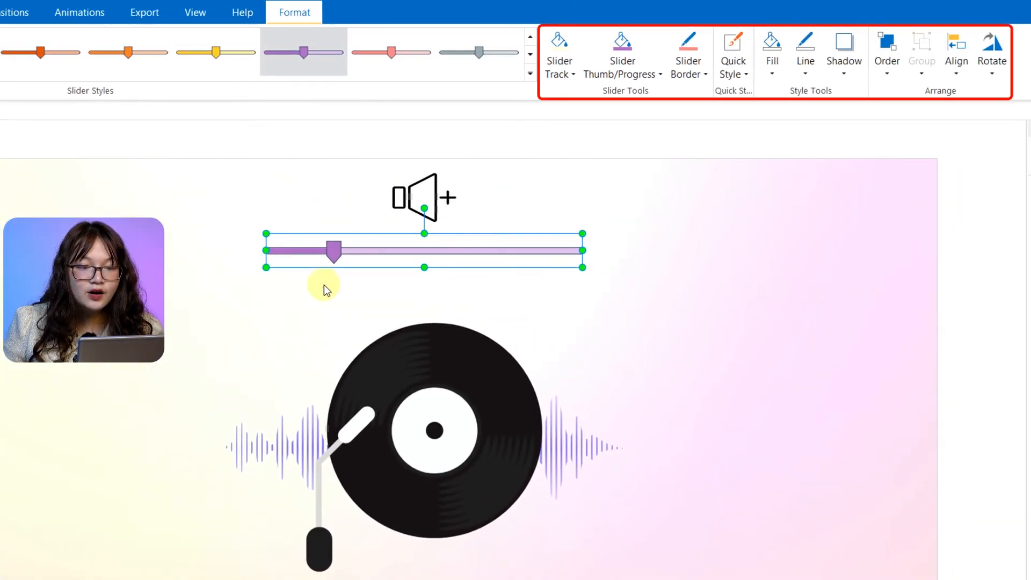
mouse_move(561, 78)
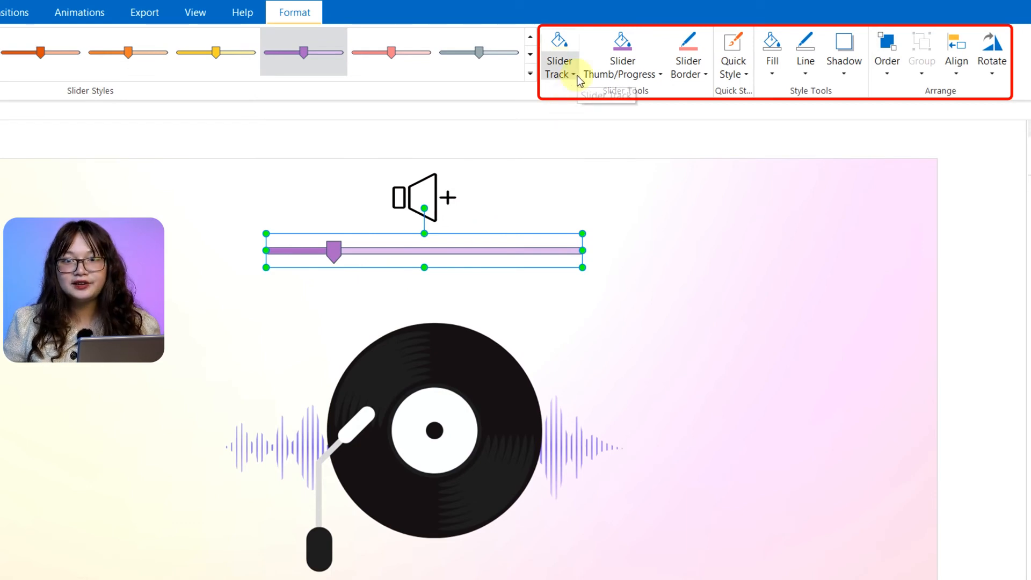